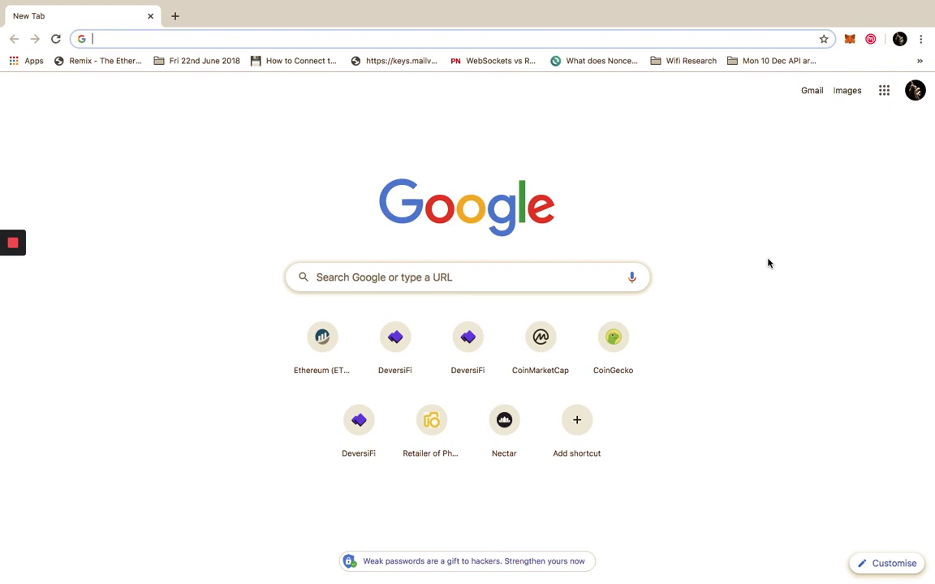
mouse_move(616, 176)
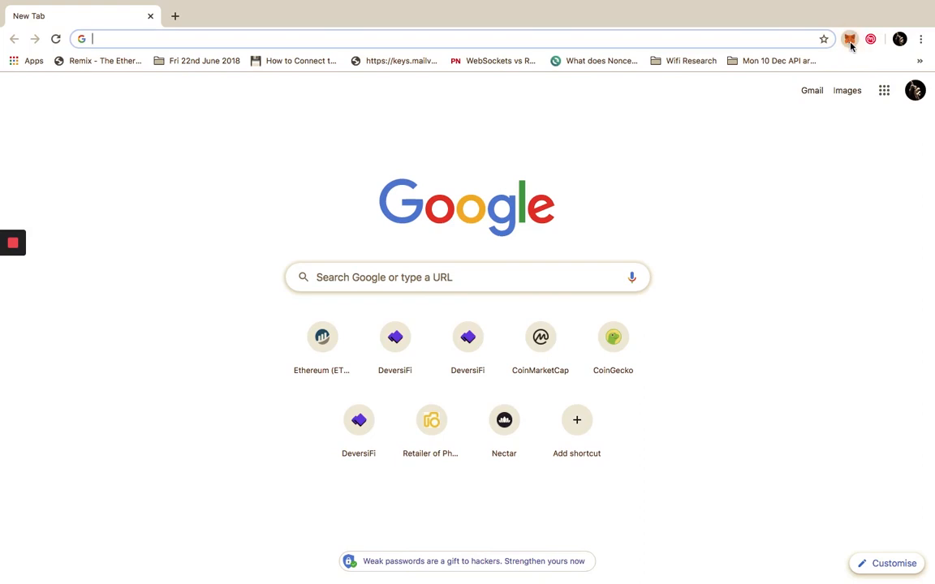
Step: Open MetaMask and show the account list with Accounts 1, 2, 4 and 5
left_click(849, 39)
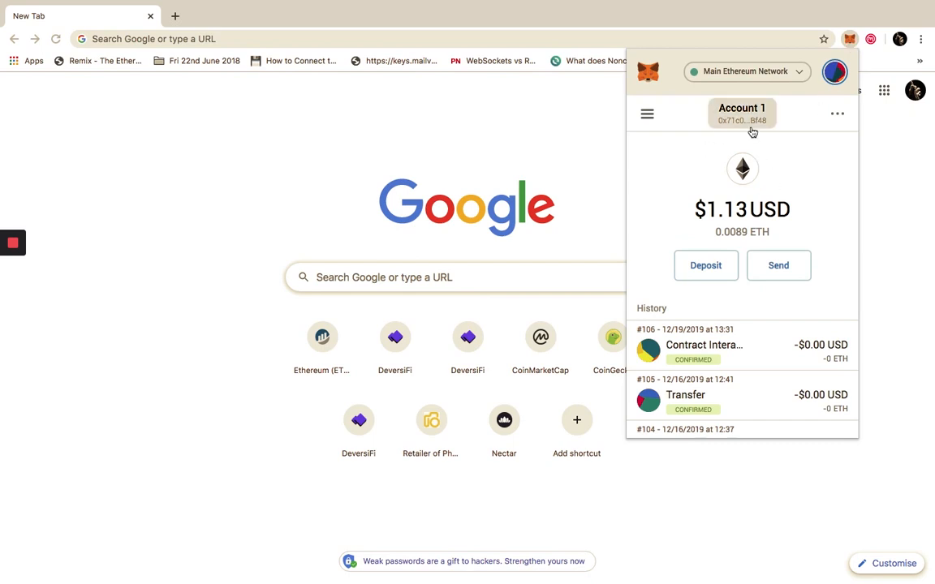
left_click(741, 112)
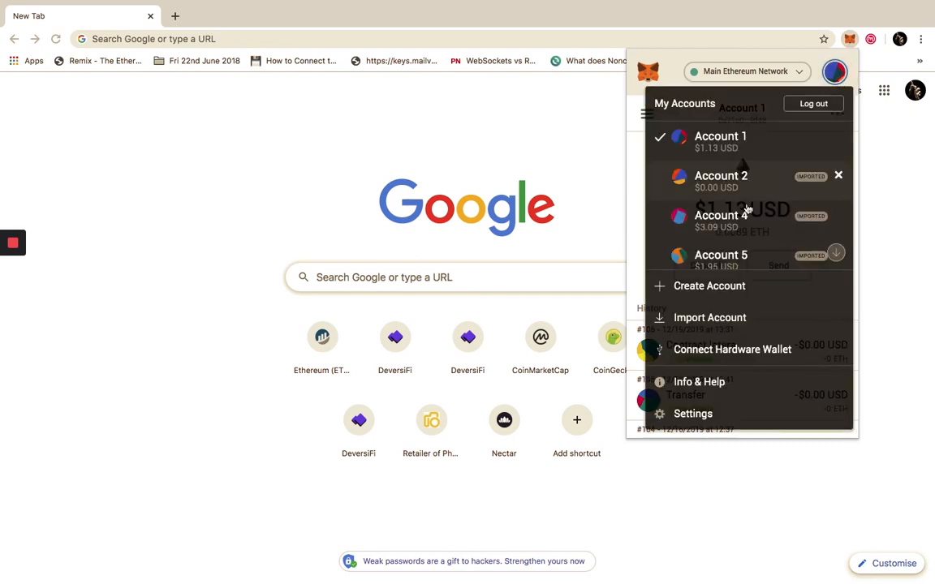
mouse_move(745, 355)
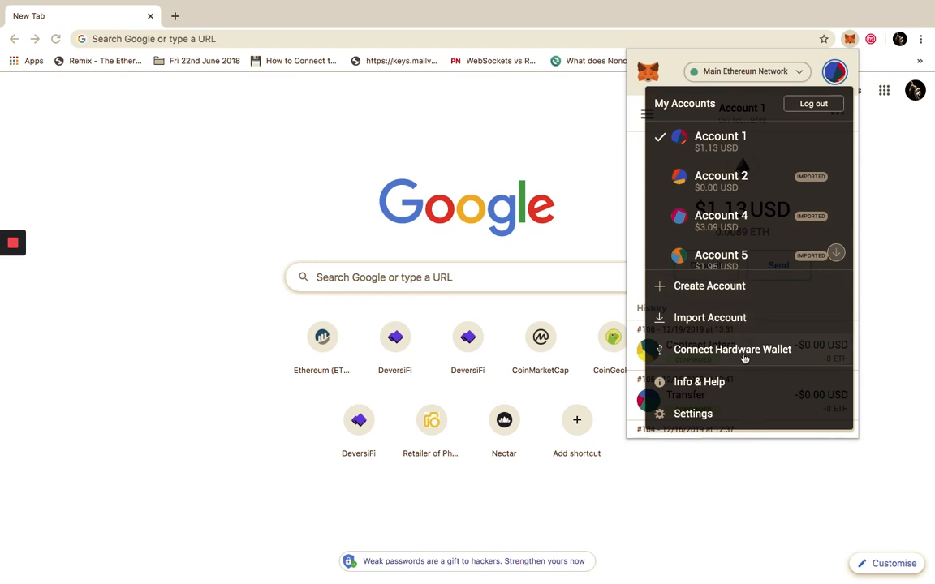
mouse_move(778, 358)
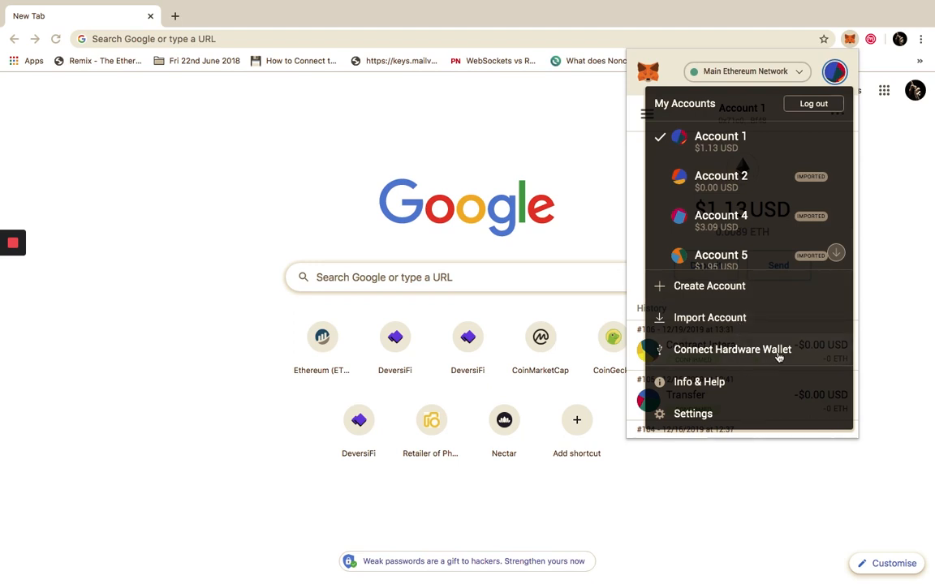
Step: Connect a Ledger hardware wallet to list its five Ledger Live accounts
left_click(732, 350)
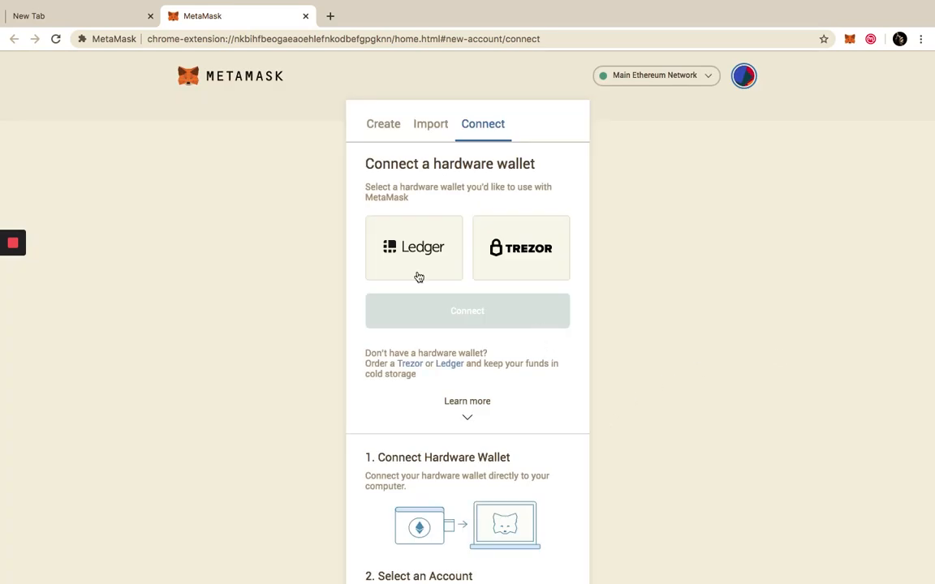
left_click(415, 247)
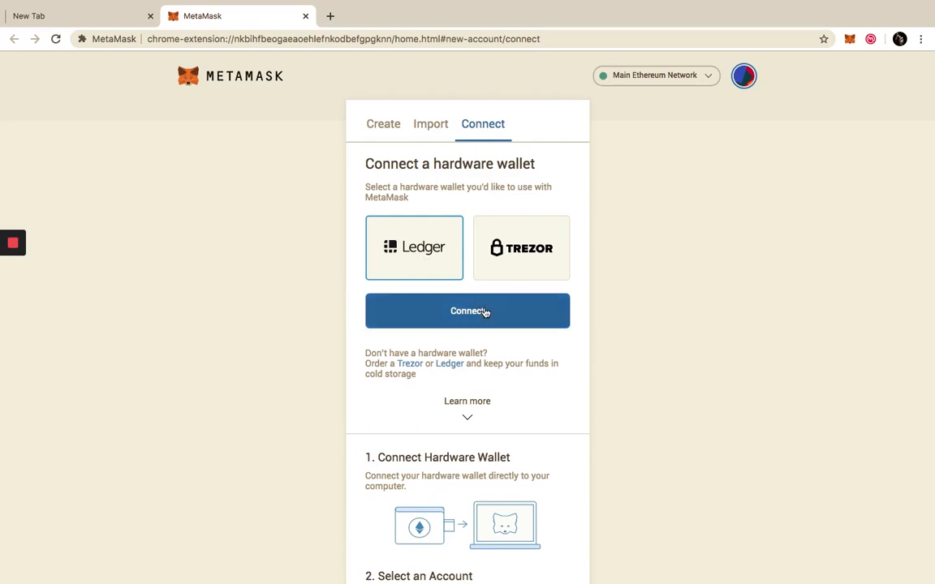
left_click(466, 310)
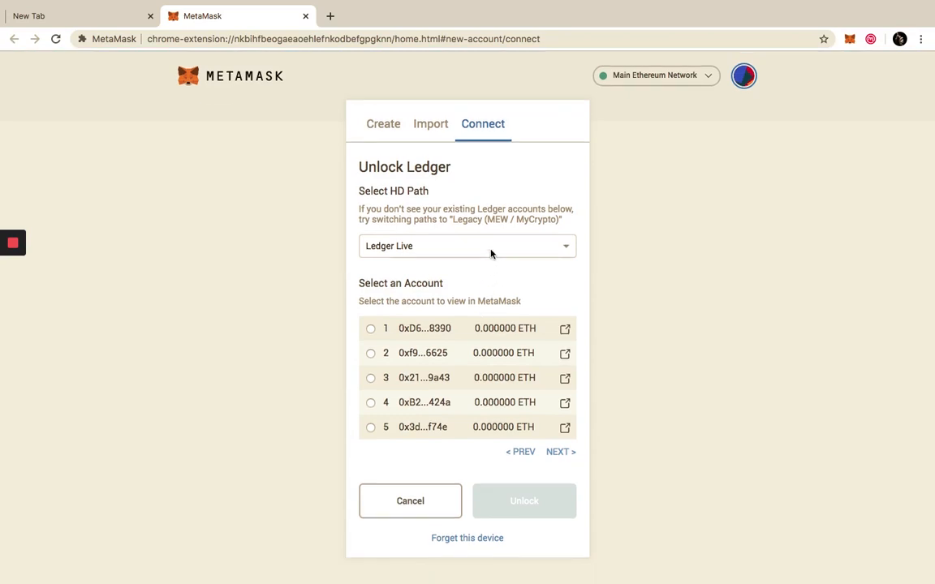
Step: Use the Legacy (MEW / MyCrypto) path and select the account holding 0.113294 ETH
left_click(466, 246)
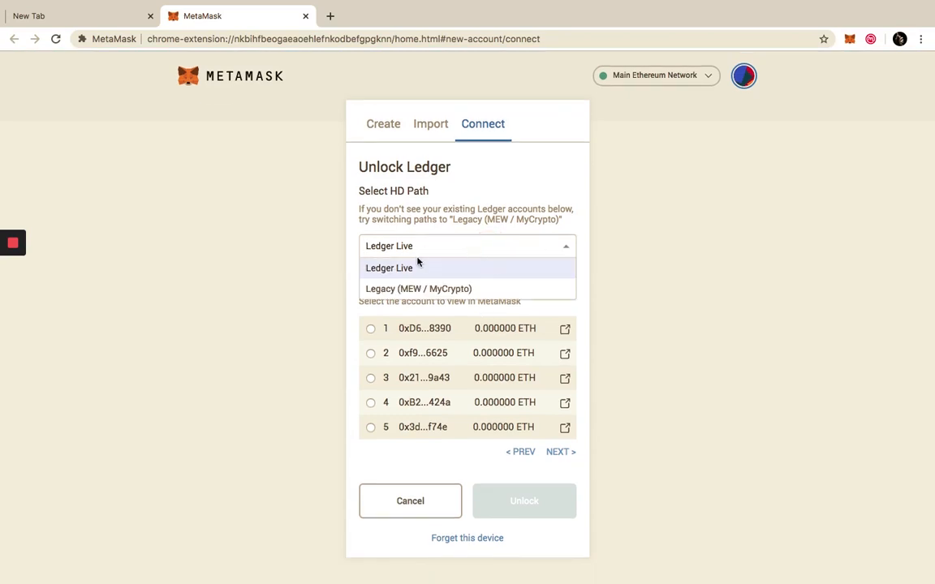
mouse_move(418, 289)
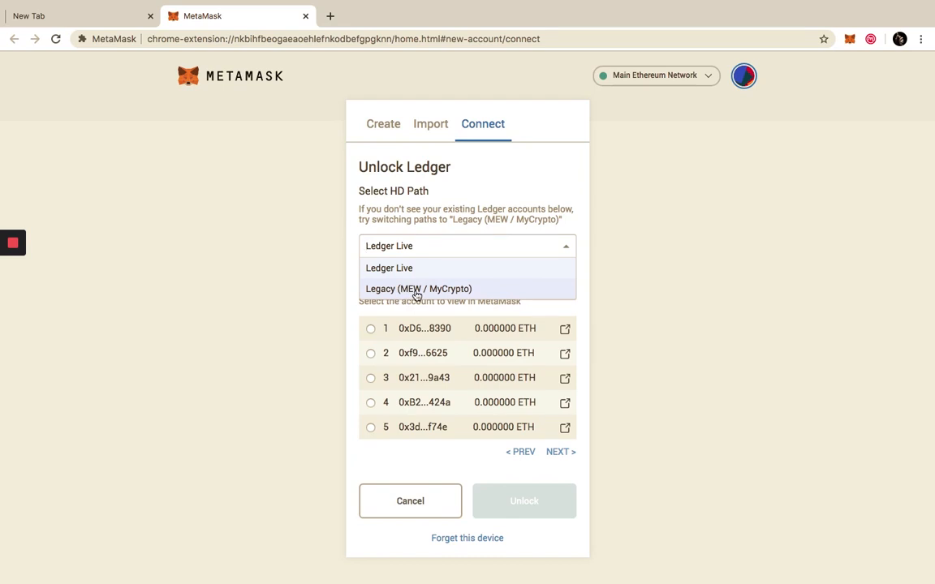
left_click(418, 289)
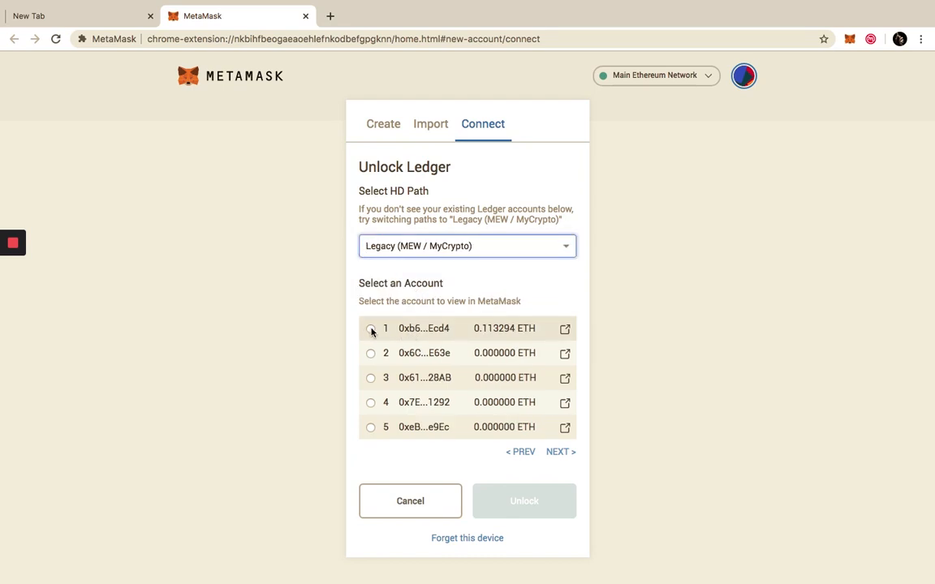
left_click(371, 328)
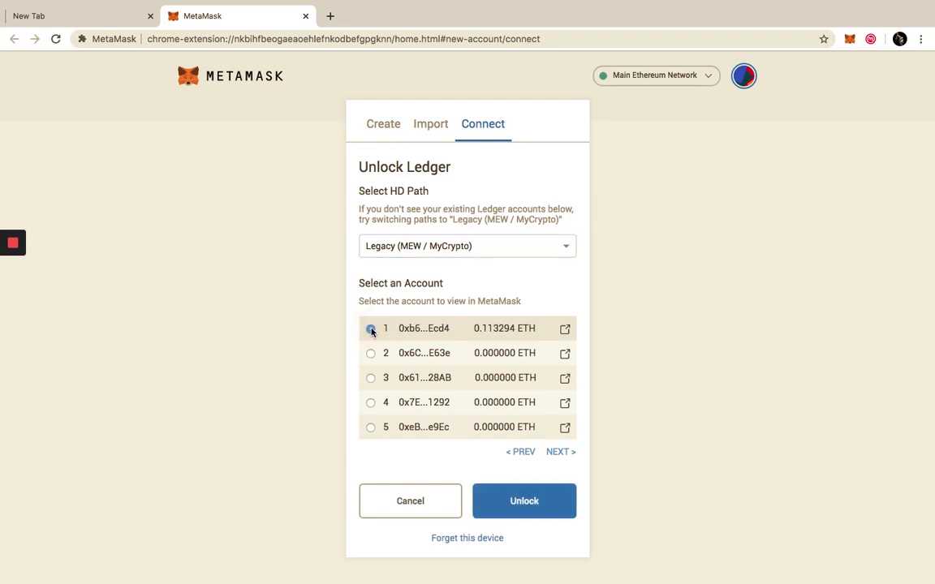
left_click(371, 328)
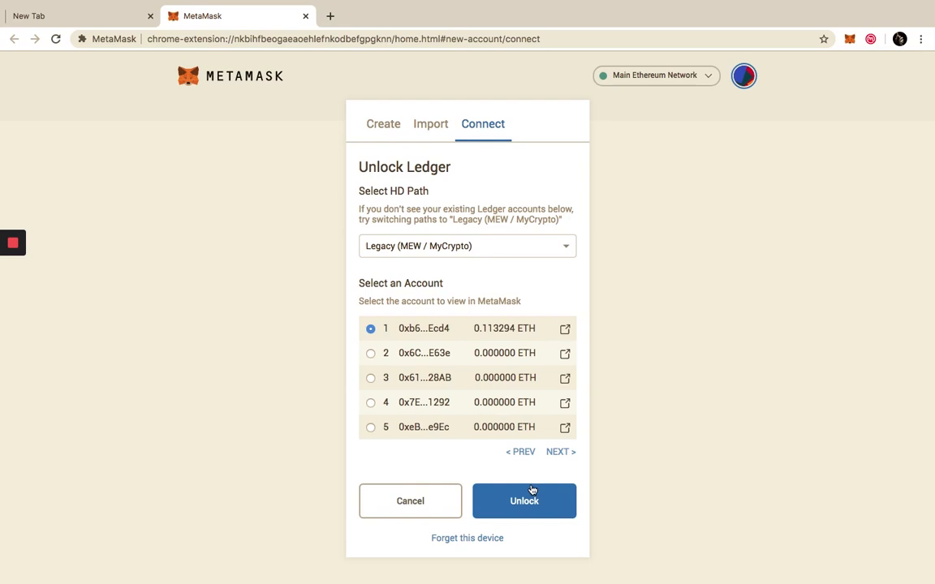
mouse_move(517, 513)
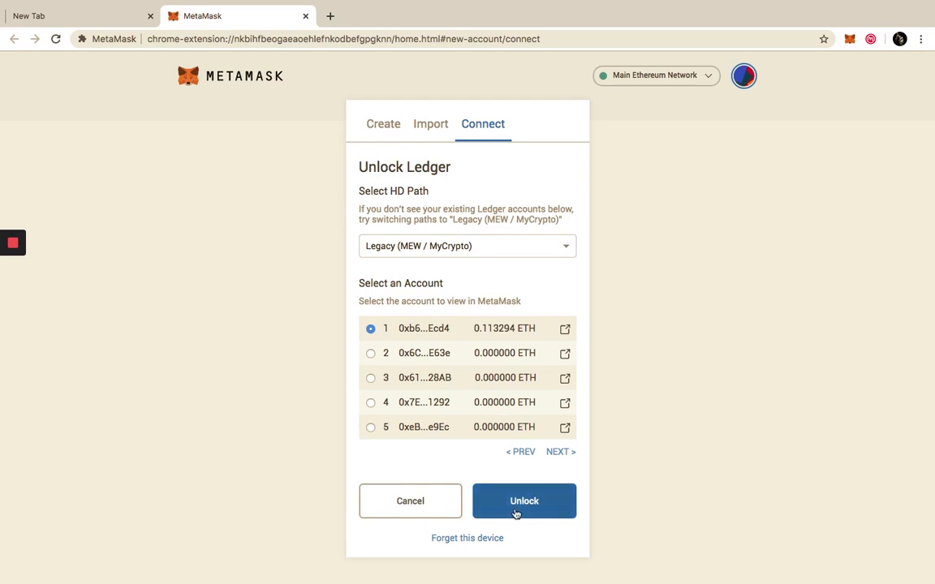
Step: Unlock Ledger 1, showing 0.1133 ETH ($14.40) with OMG, DAI and YEED tokens
left_click(524, 501)
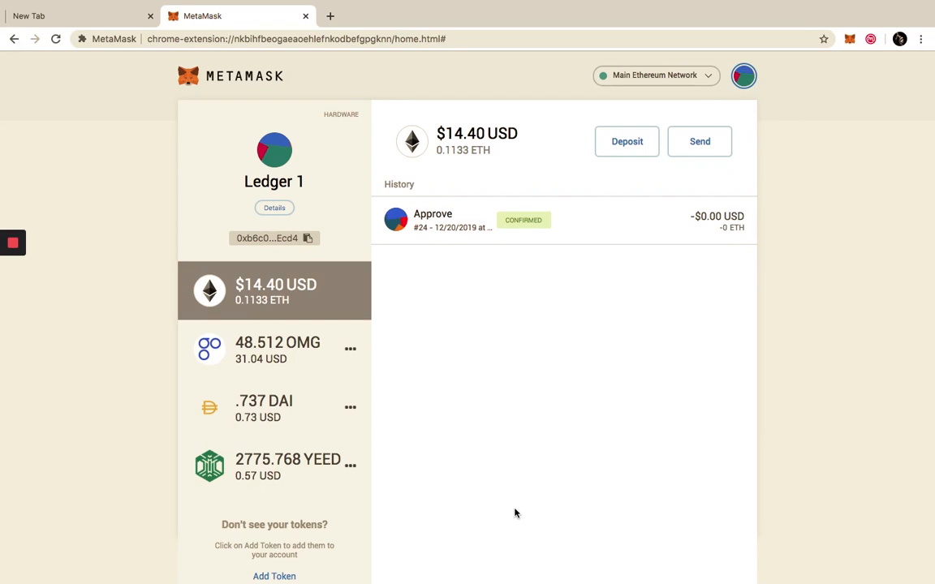
mouse_move(436, 506)
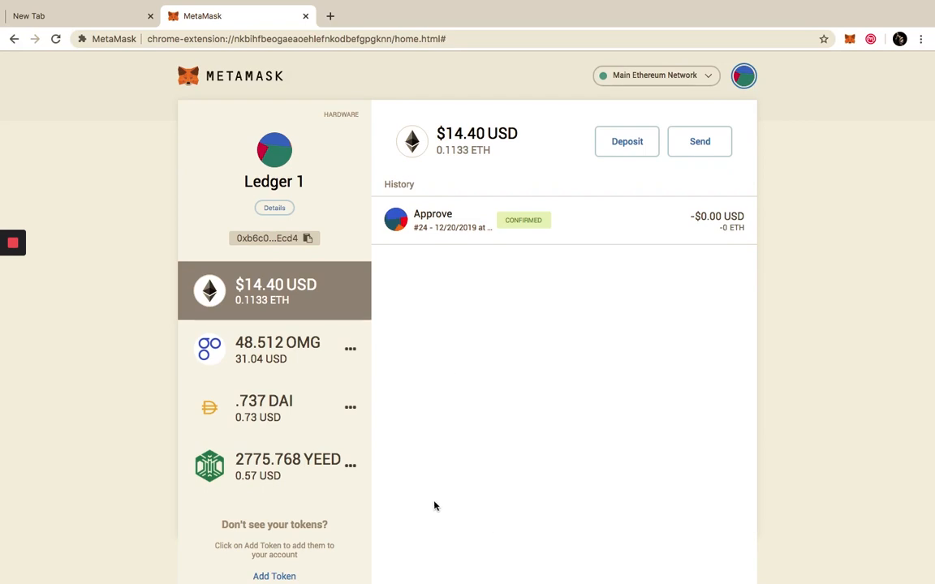
mouse_move(120, 22)
type("nectar")
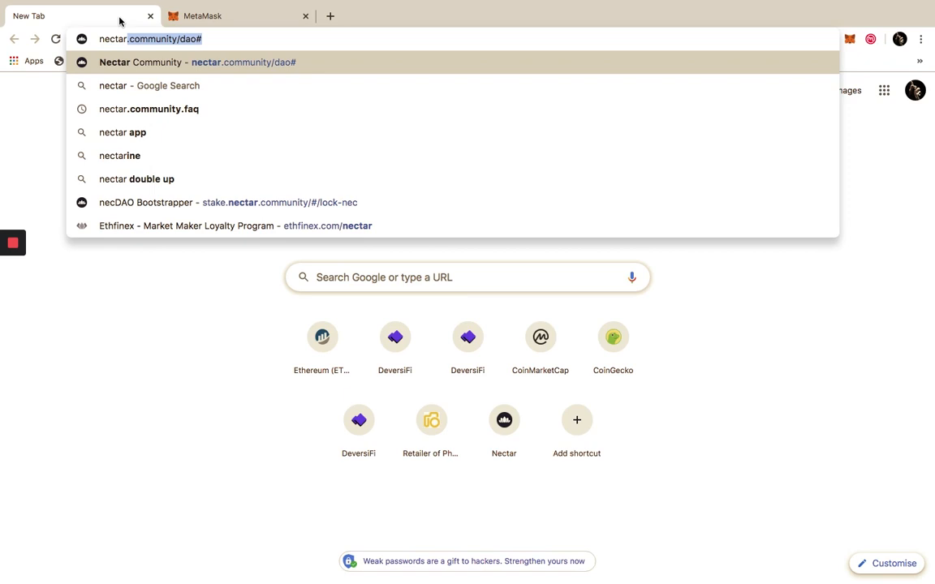
Step: Load nectar.community/dao, choose Participate Now, and confirm the participation agreement
key("Backspace")
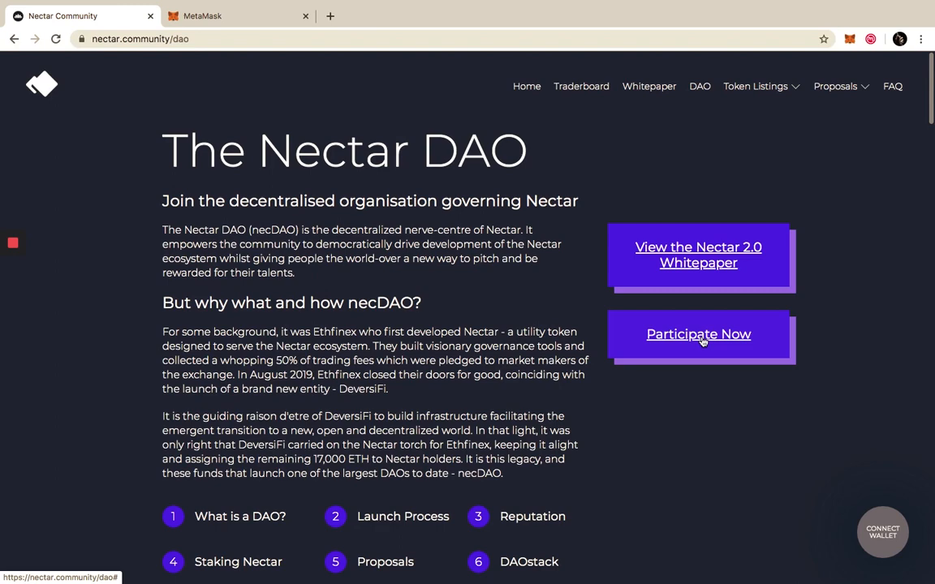
left_click(698, 334)
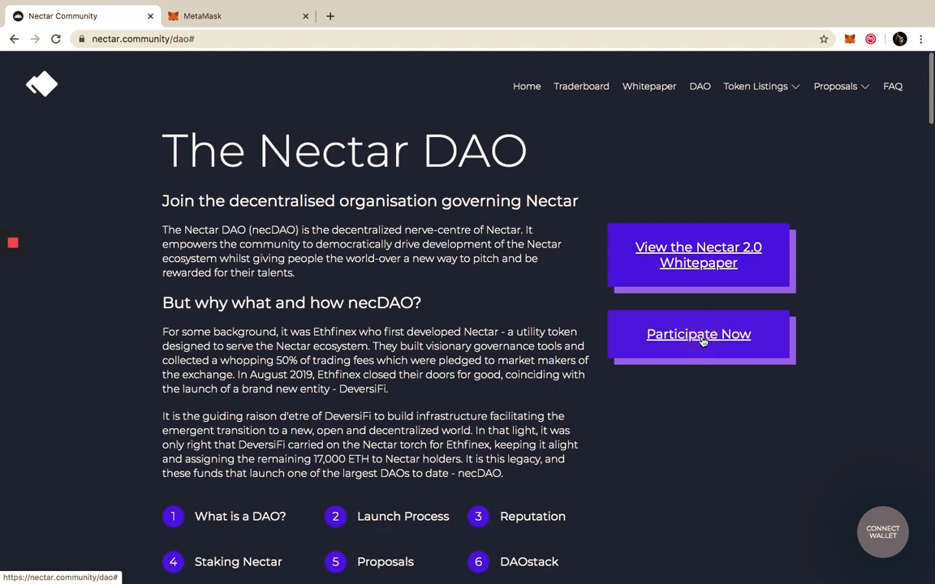
left_click(698, 334)
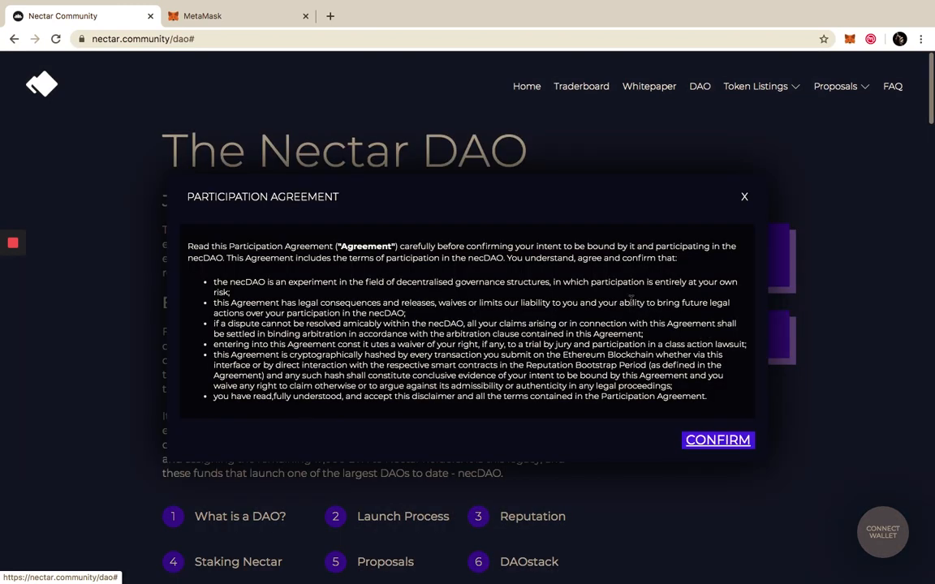
scroll("down", 3)
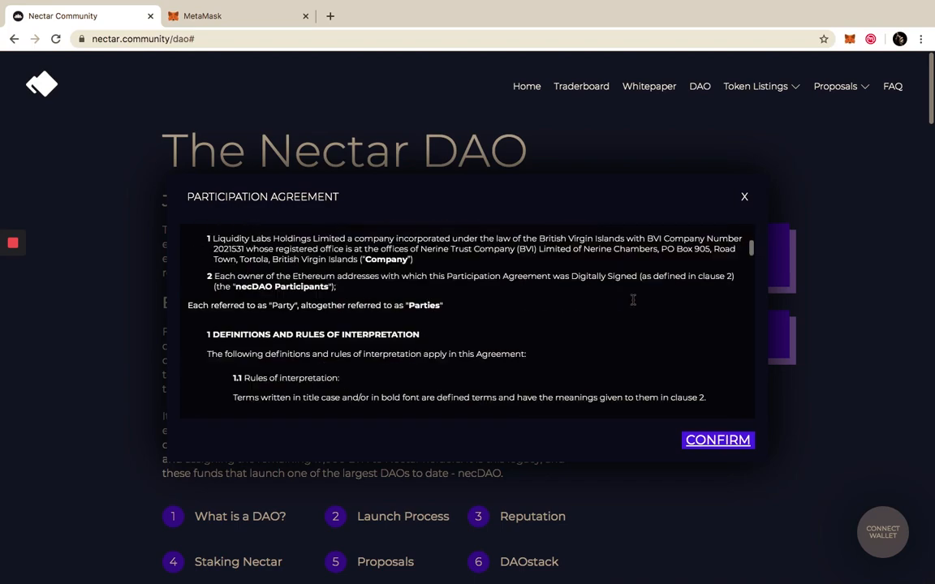
scroll("down", 3)
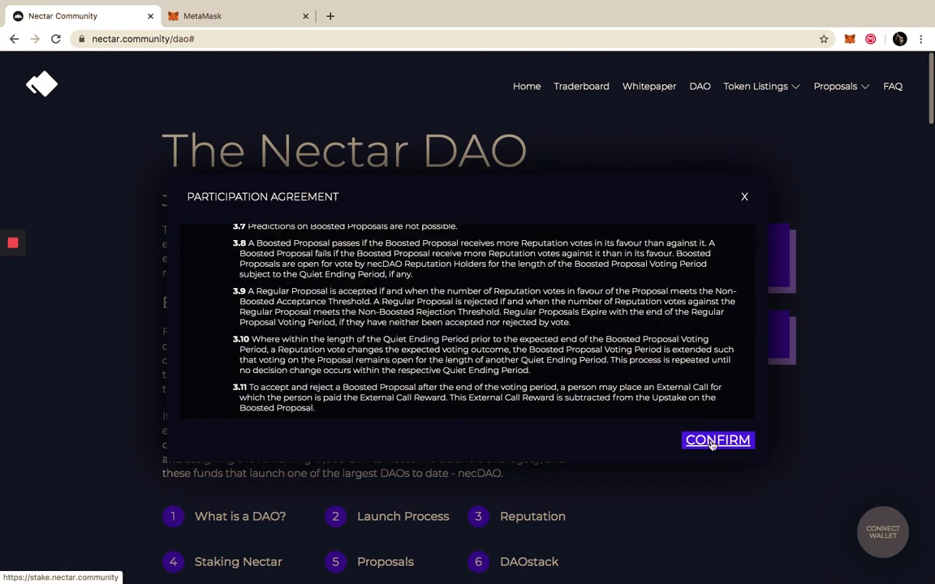
left_click(717, 440)
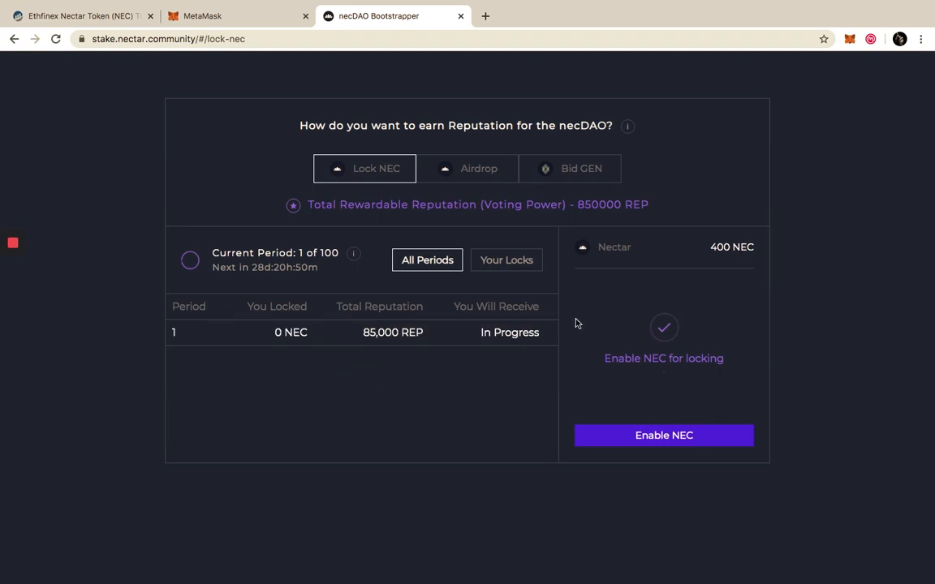
Step: Review the Airdrop and Bid GEN options, then return to Lock NEC showing 400 NEC
left_click(478, 168)
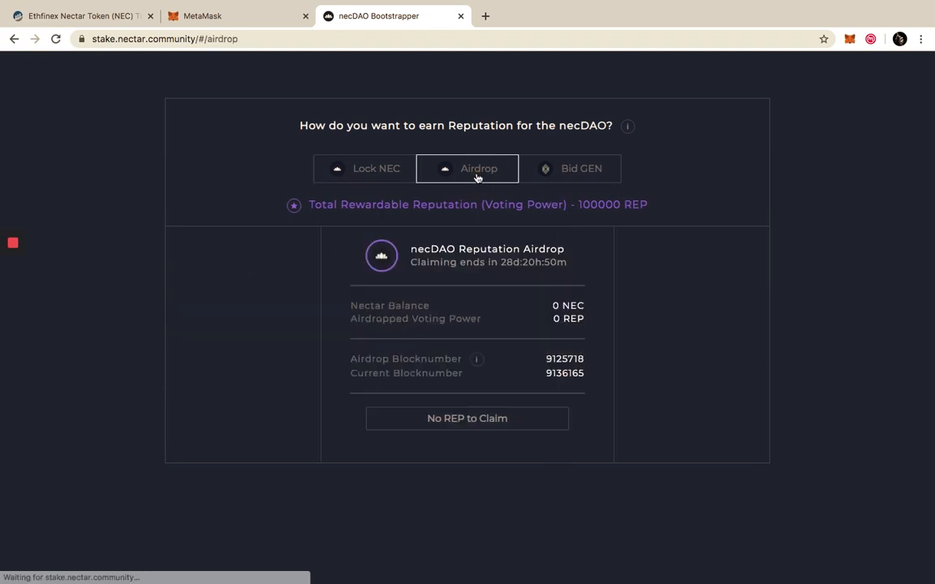
left_click(581, 168)
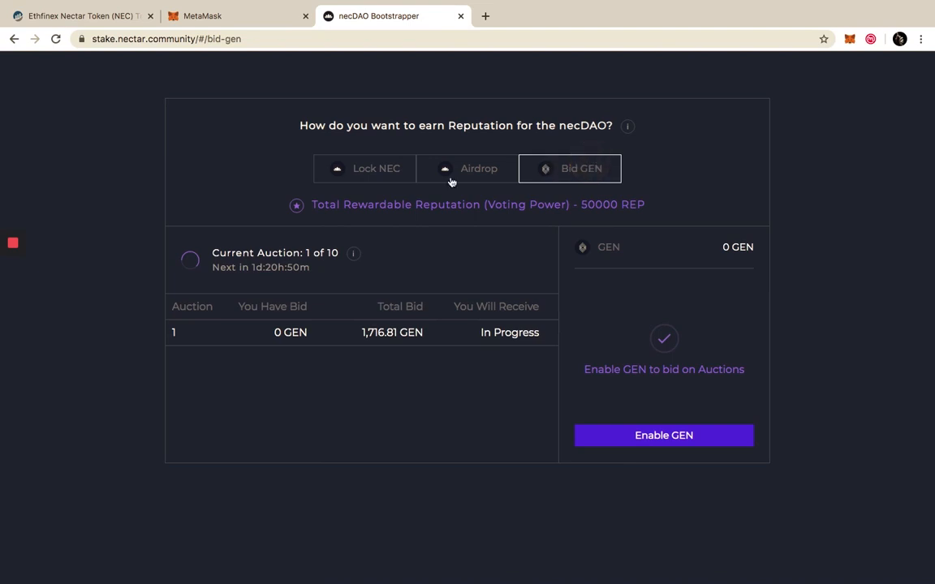
left_click(365, 168)
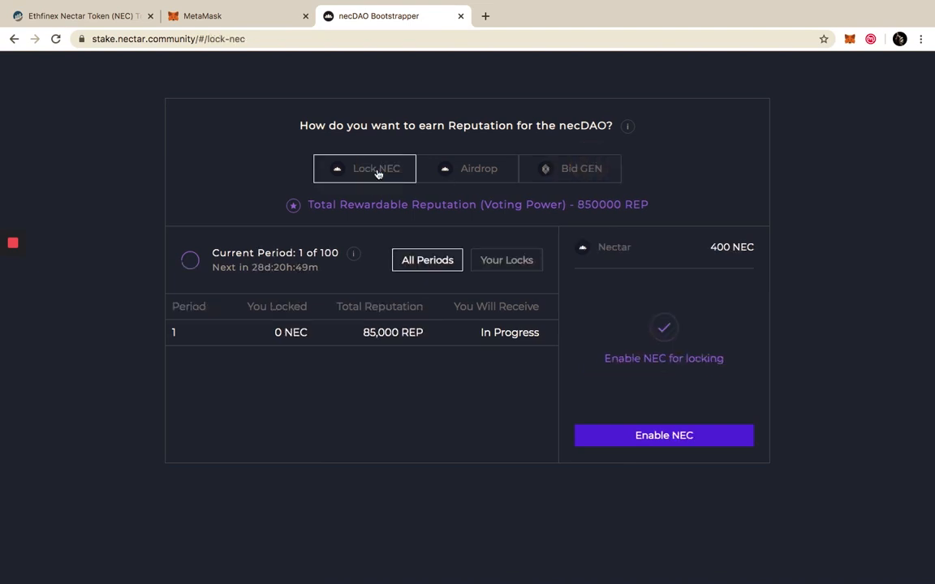
mouse_move(281, 174)
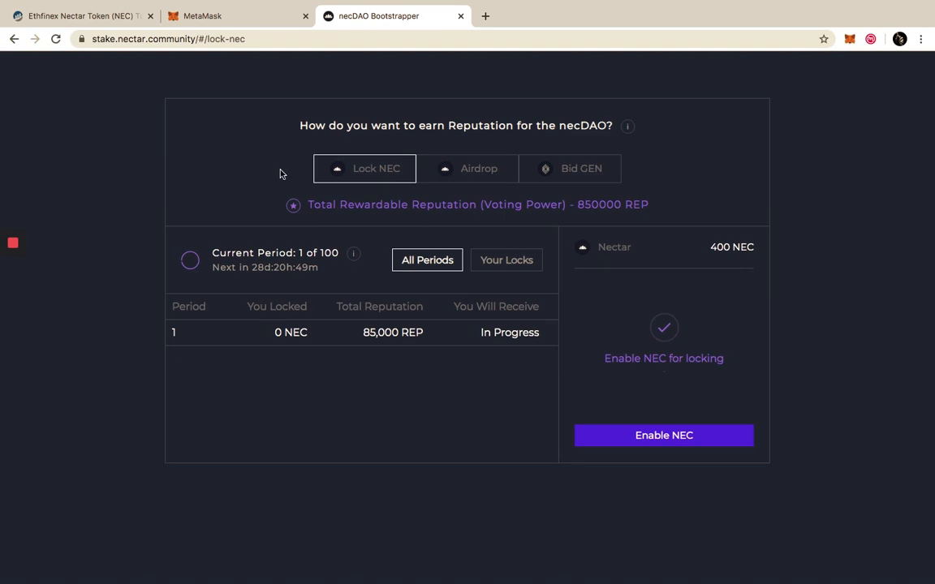
mouse_move(378, 179)
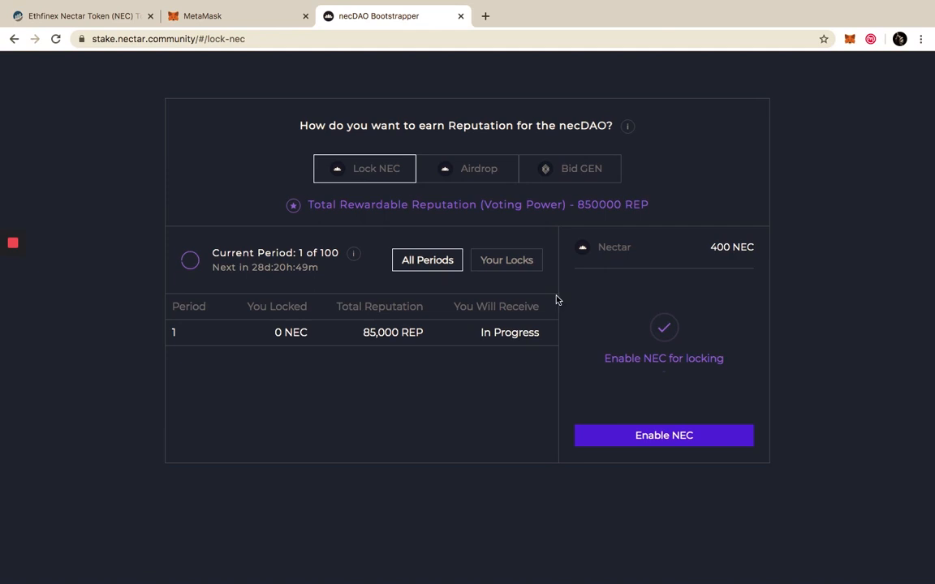
mouse_move(695, 249)
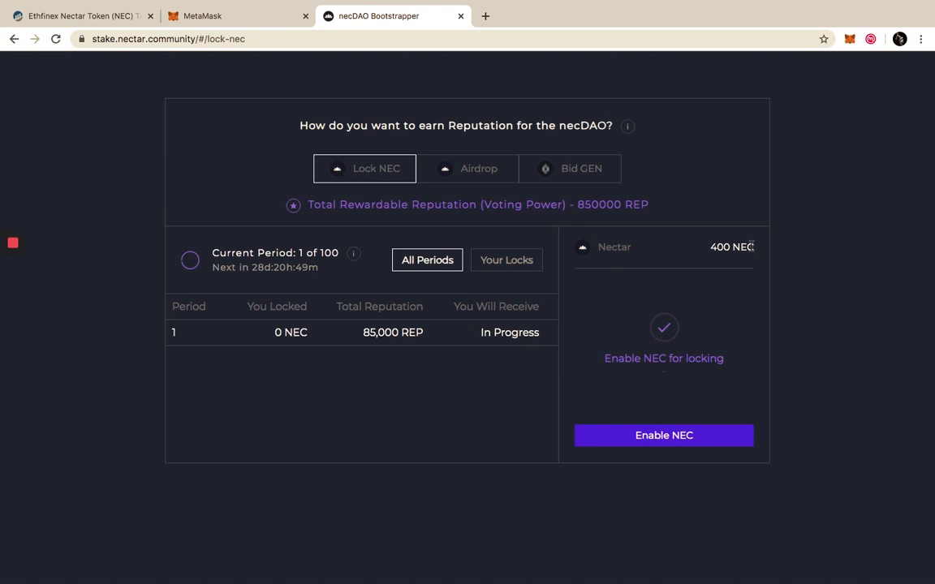
mouse_move(667, 382)
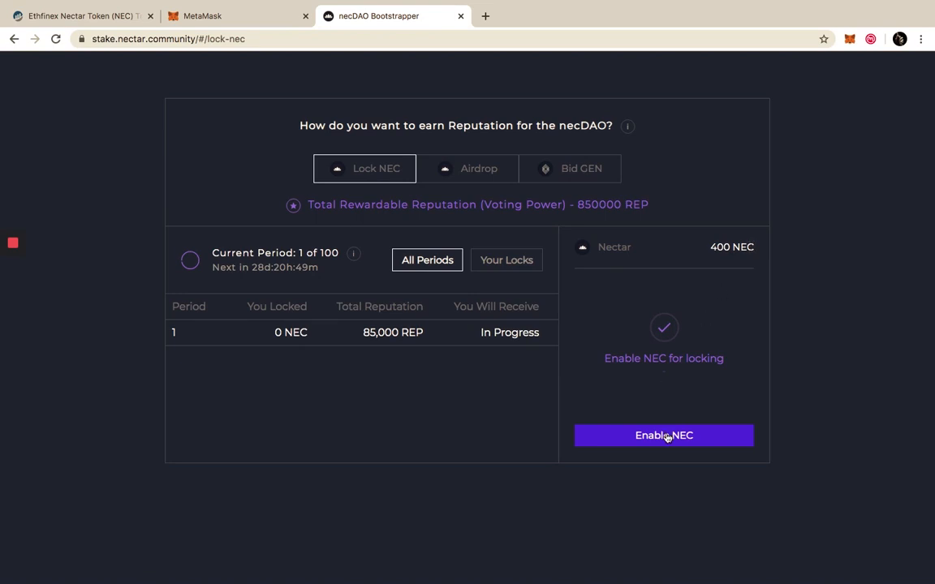
Step: Enable NEC and confirm Stake.nectar.community's spending permission for a $0.05 fee
left_click(664, 436)
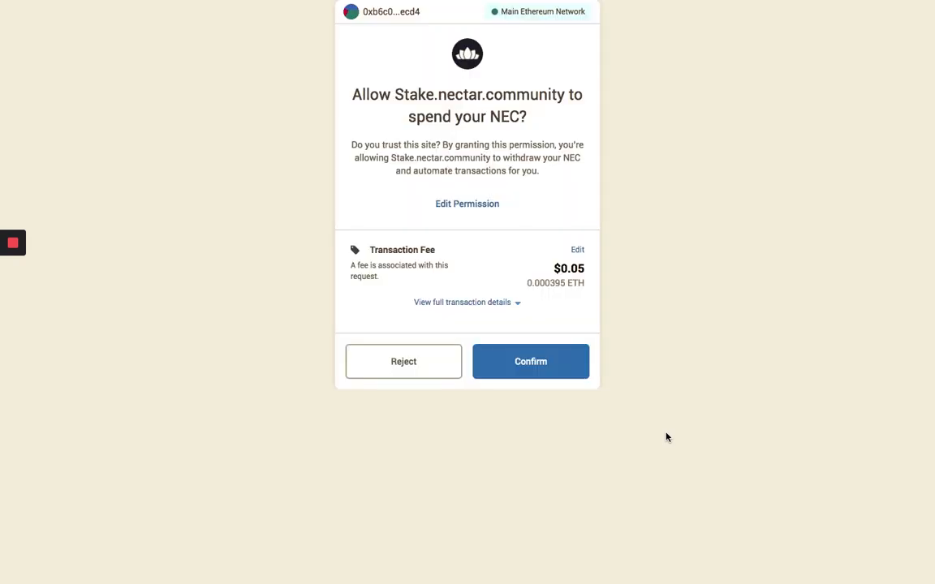
mouse_move(398, 103)
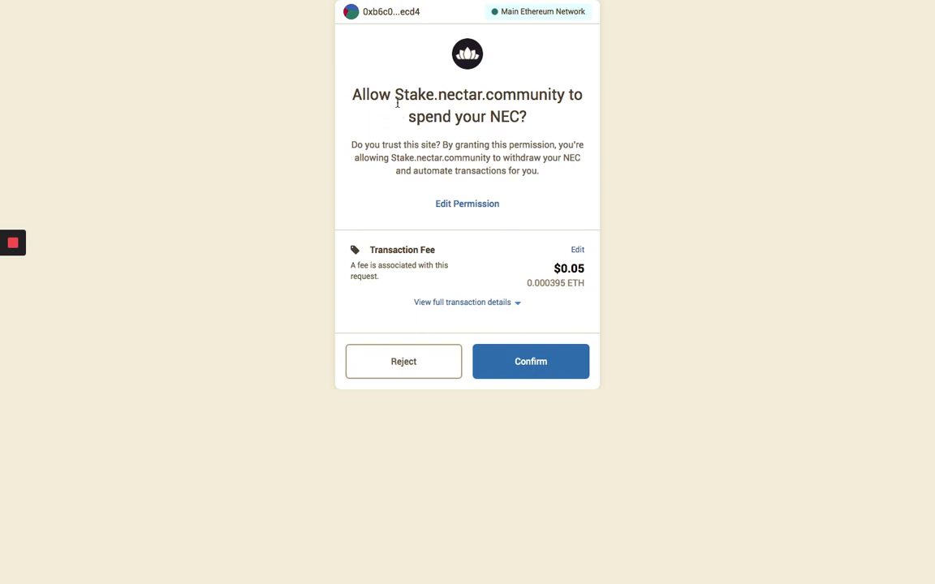
mouse_move(519, 266)
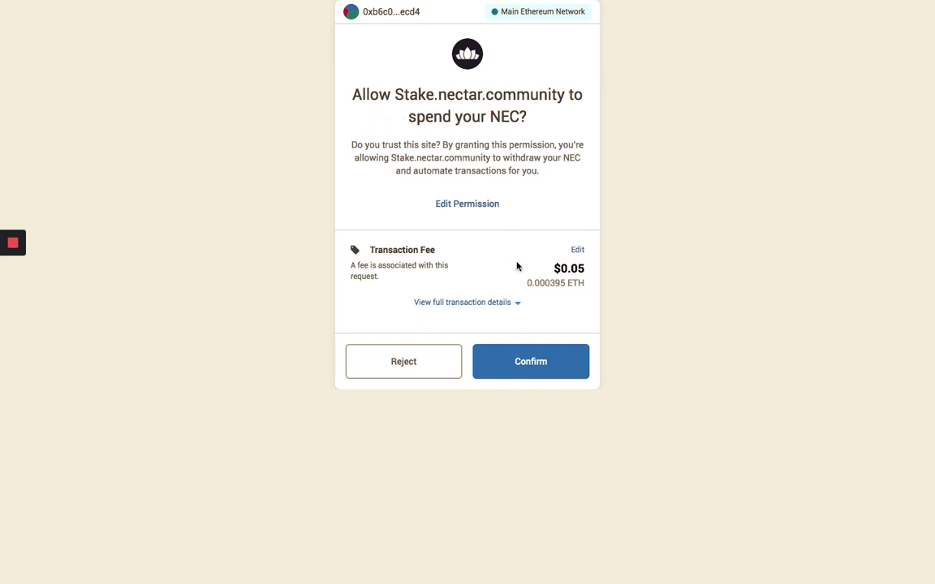
mouse_move(578, 278)
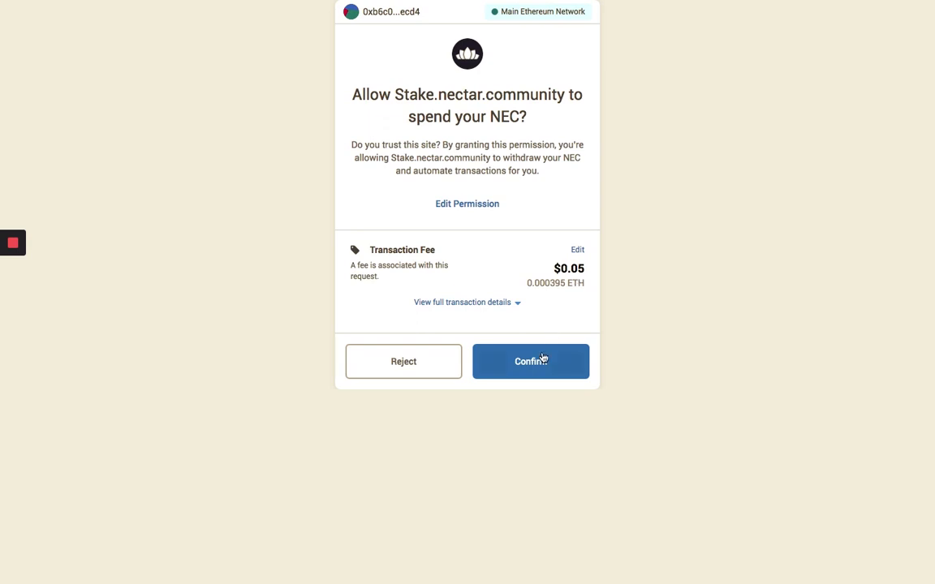
left_click(531, 361)
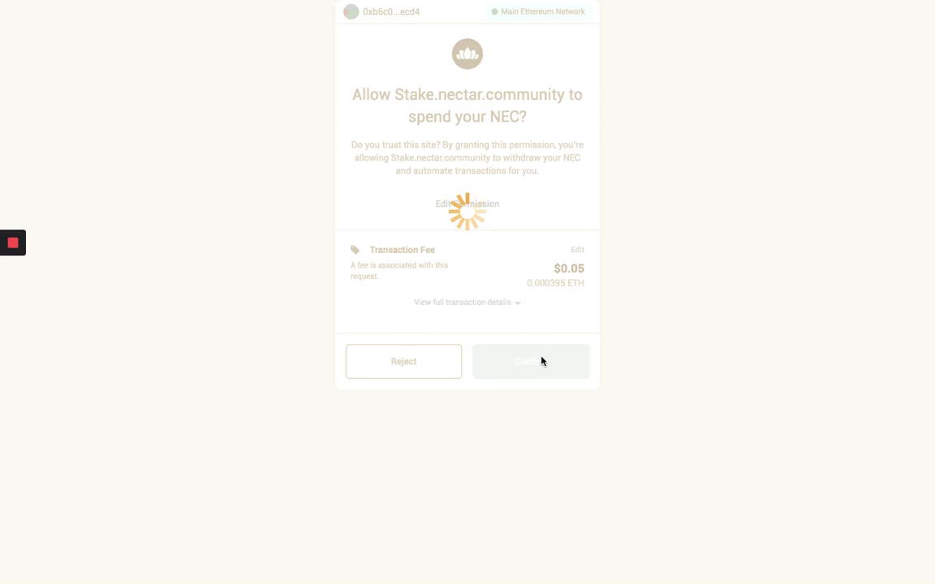
left_click(530, 361)
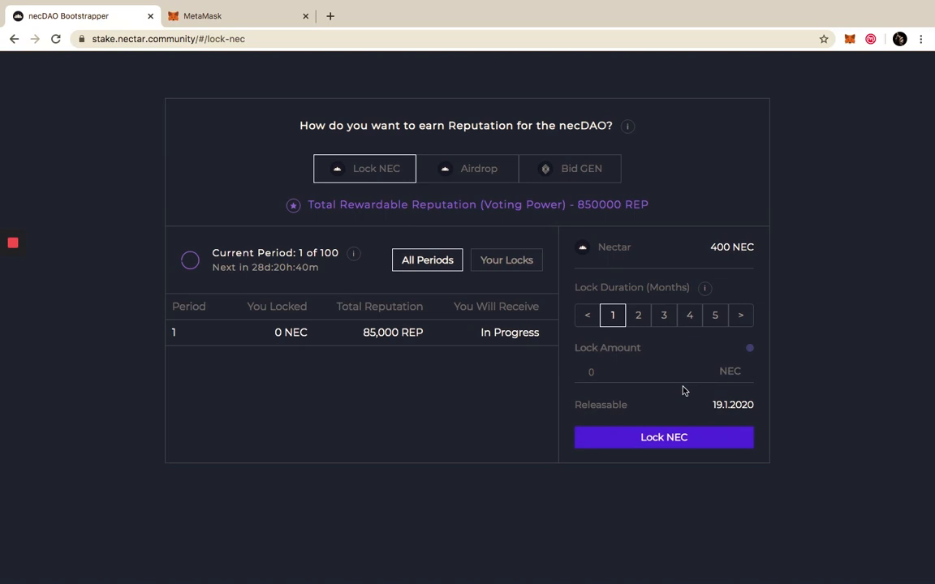
mouse_move(647, 320)
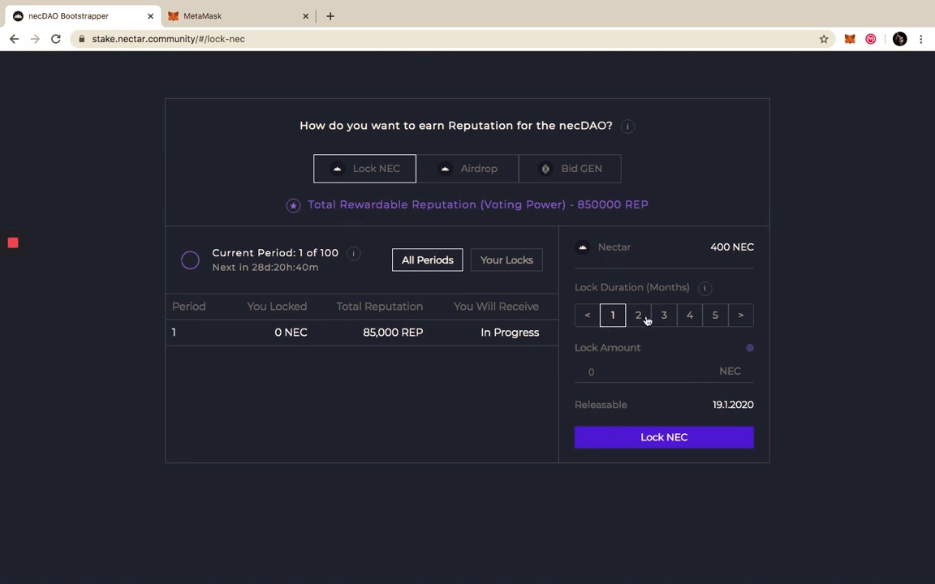
mouse_move(639, 315)
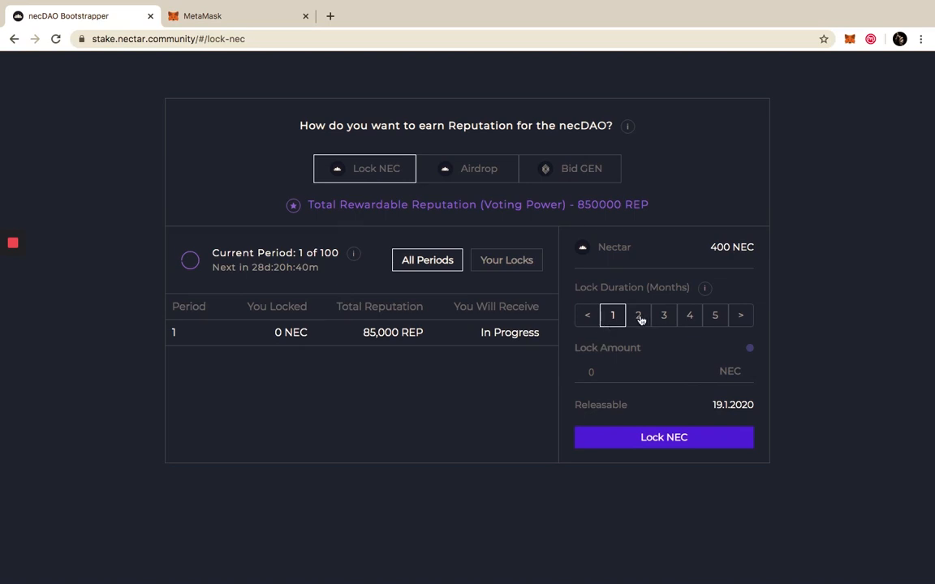
Step: Lock 100 NEC for a one-month duration
left_click(663, 315)
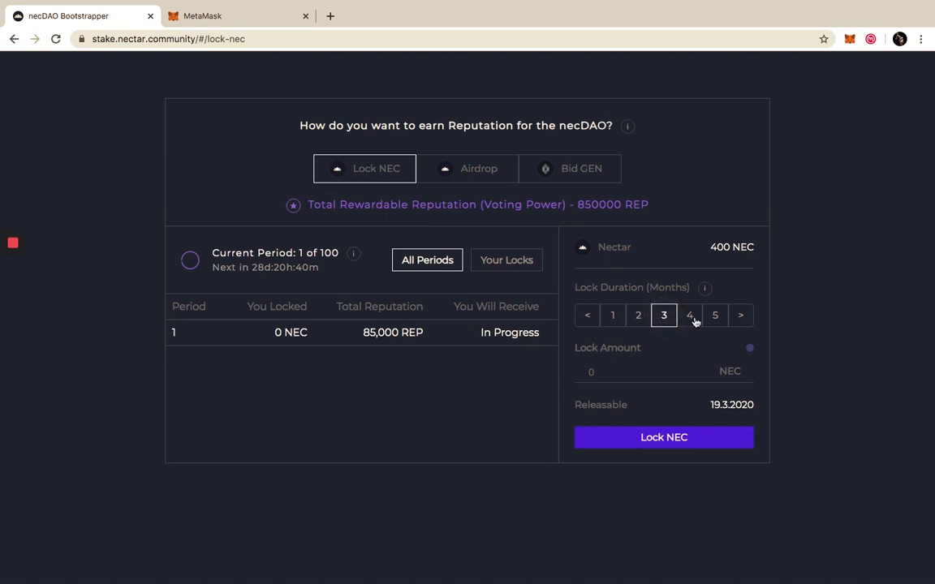
left_click(613, 315)
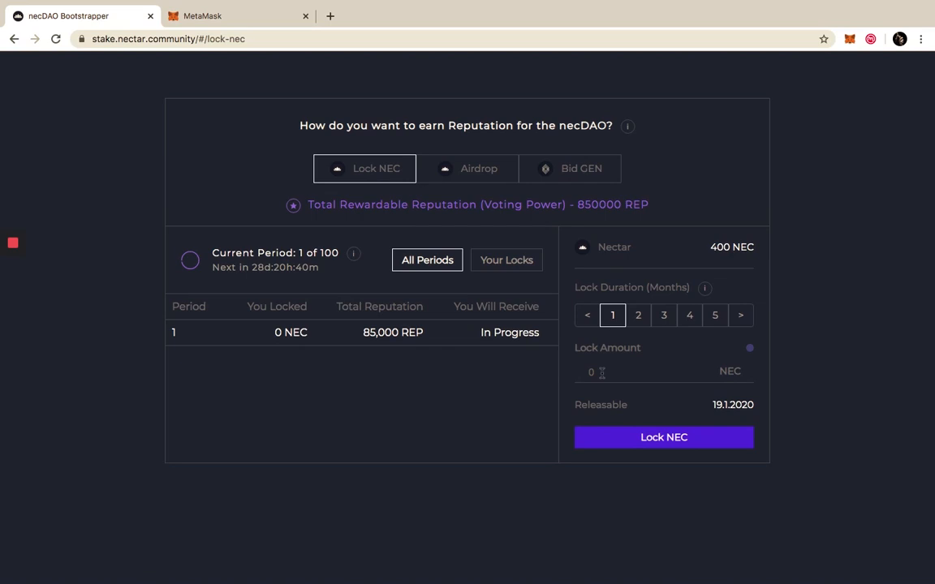
type("100")
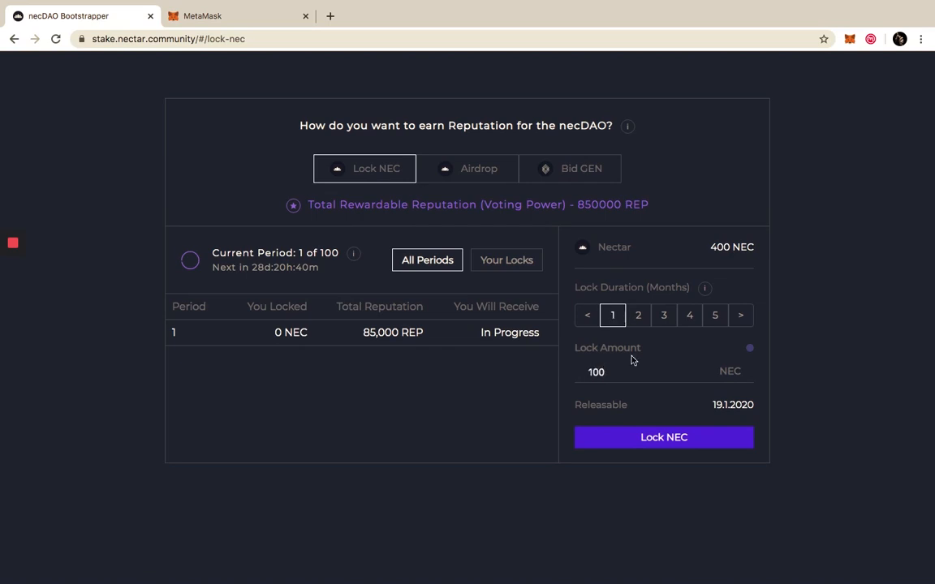
left_click(663, 438)
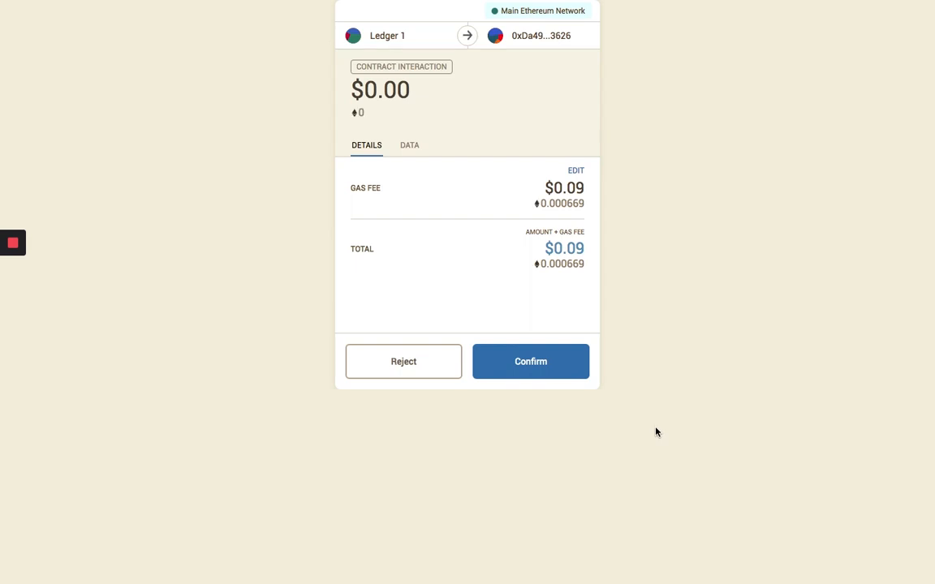
Step: Switch the gas fee to Fast ($0.34) and confirm the lock transaction
left_click(577, 170)
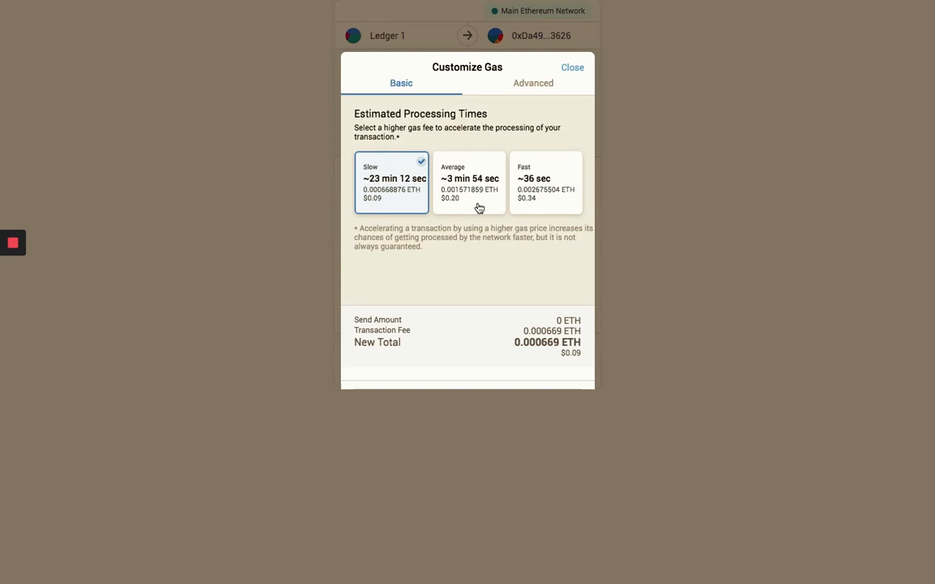
left_click(545, 182)
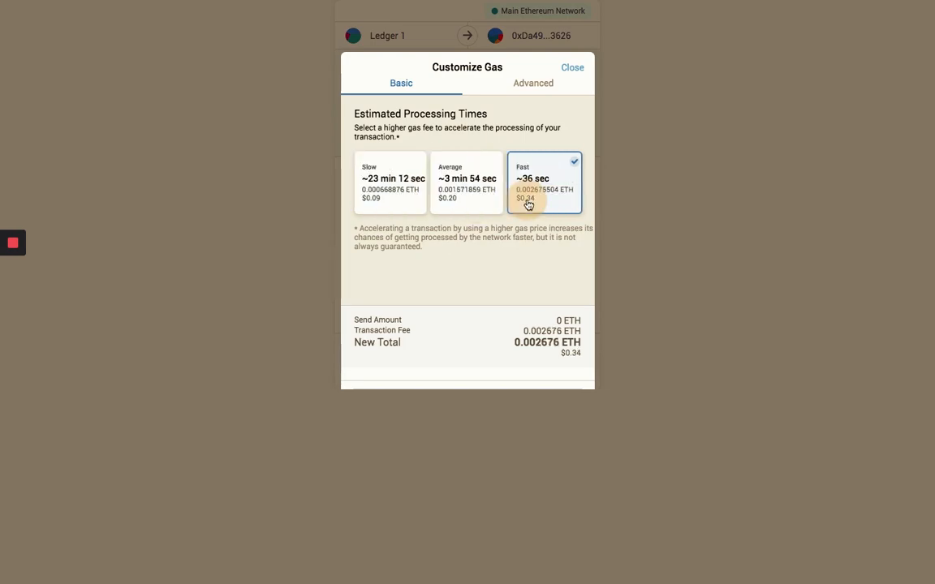
left_click(572, 67)
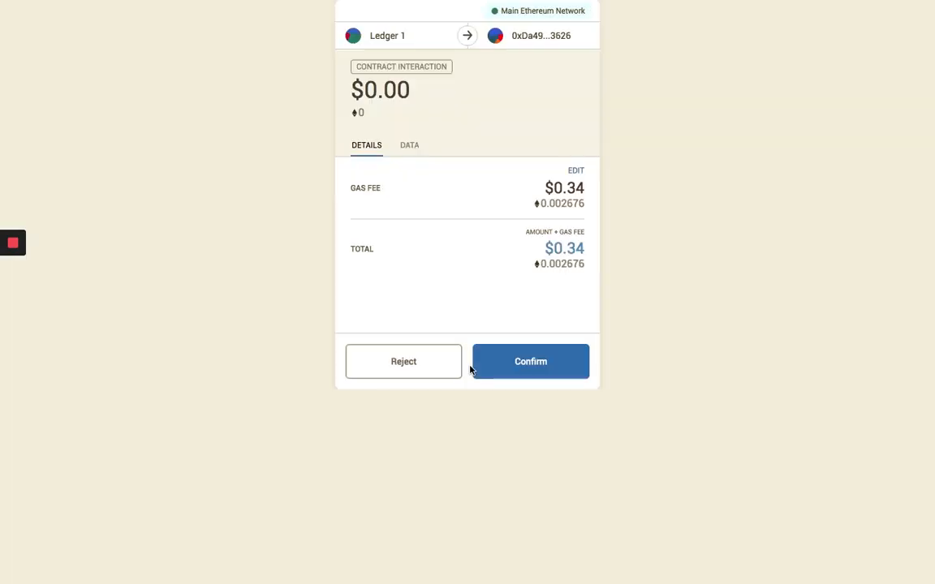
left_click(530, 361)
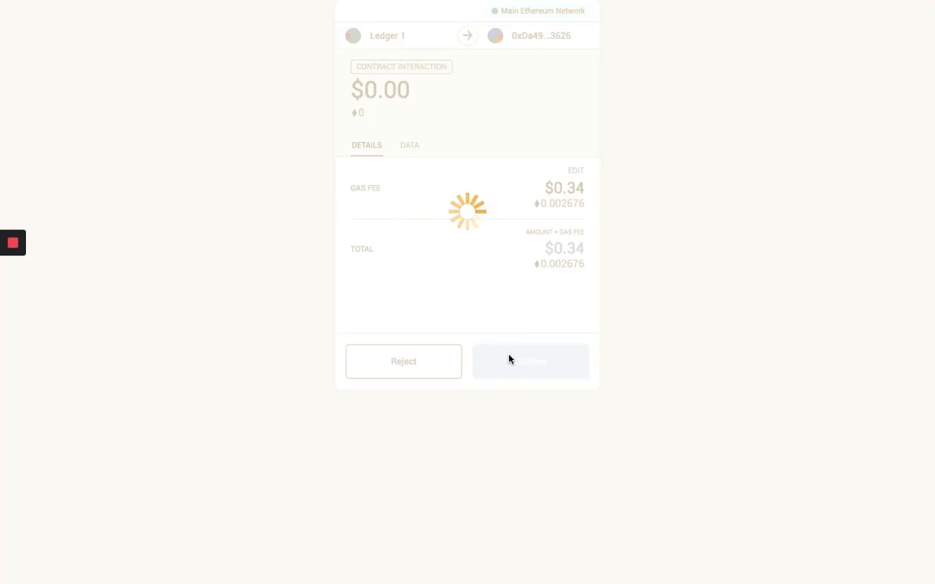
left_click(530, 361)
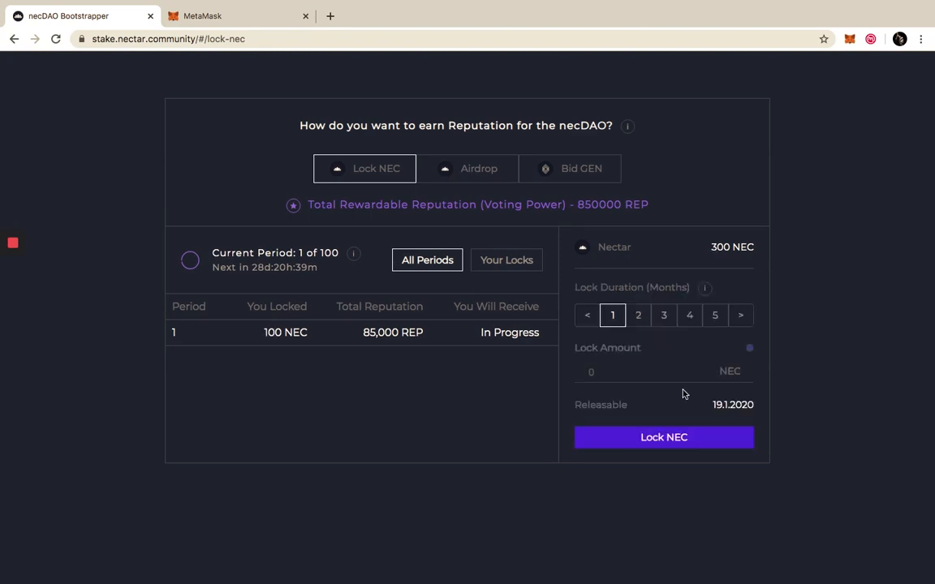
mouse_move(667, 250)
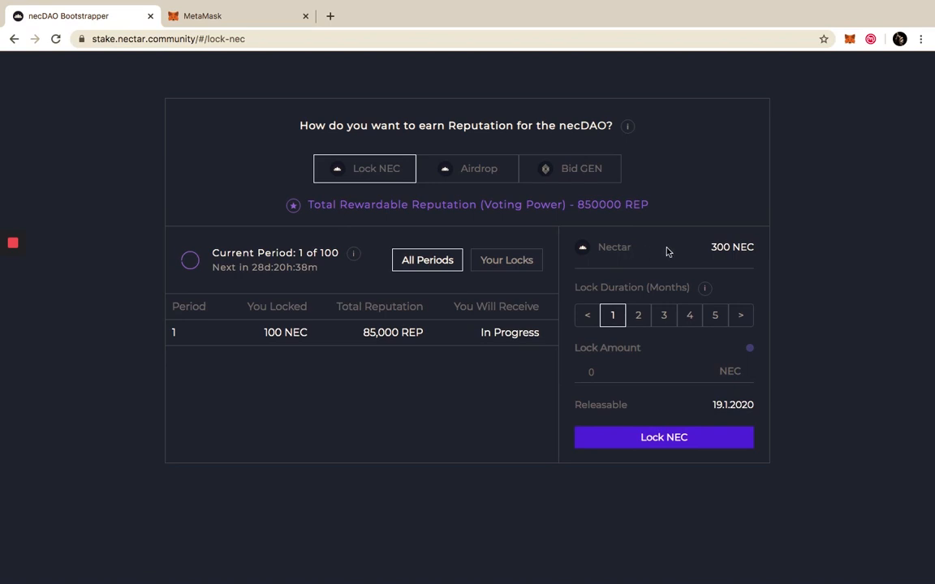
mouse_move(507, 259)
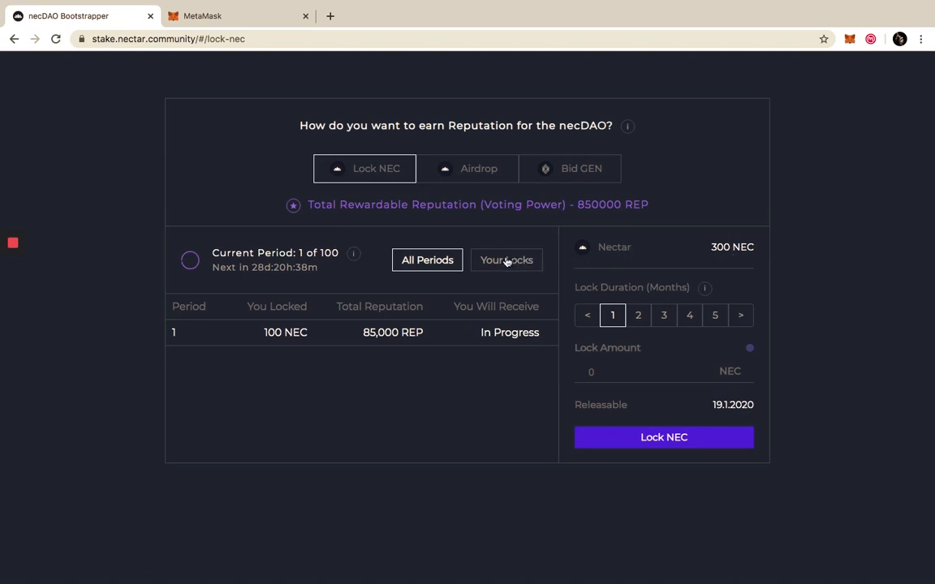
Step: Open Your Locks to see the 100 NEC one-month lock releasable 19.1.2020
left_click(507, 259)
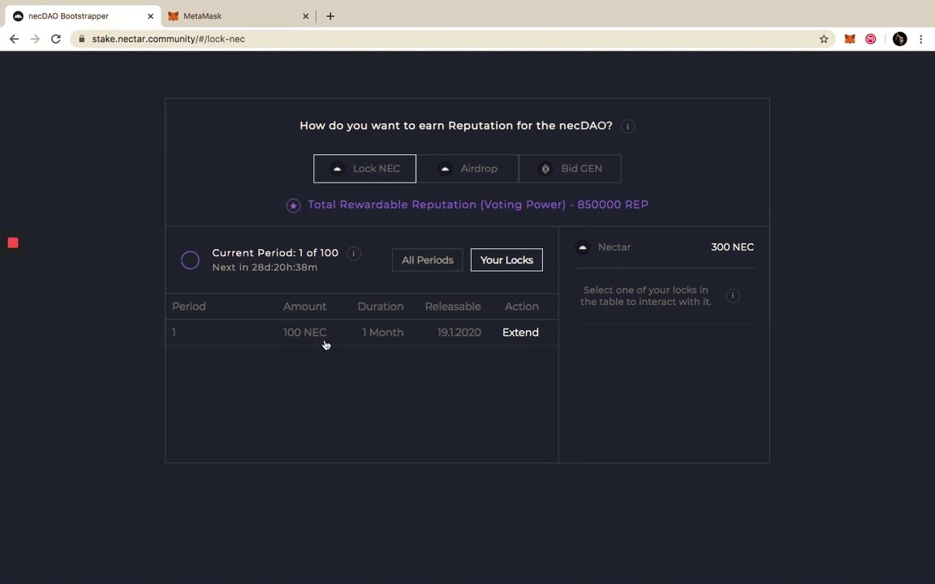
mouse_move(524, 335)
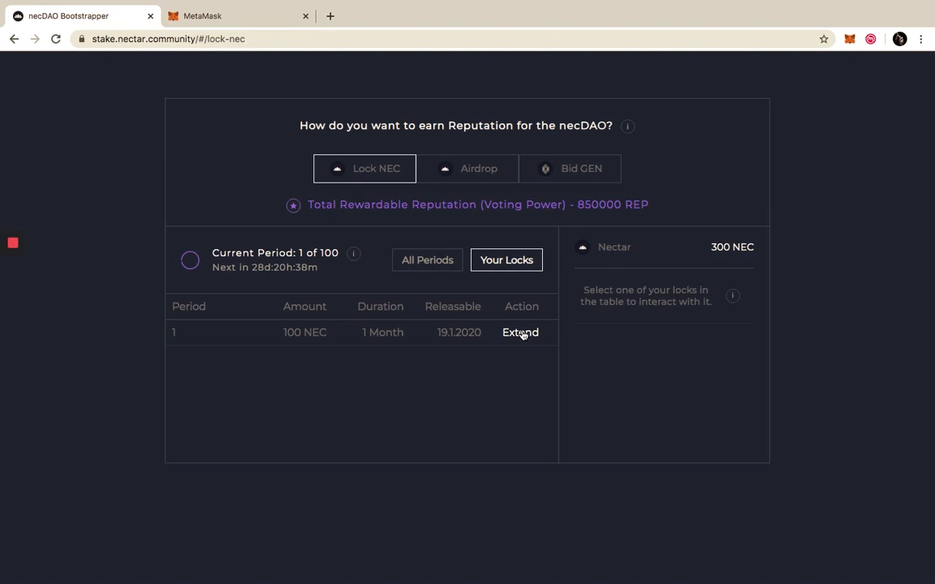
mouse_move(611, 347)
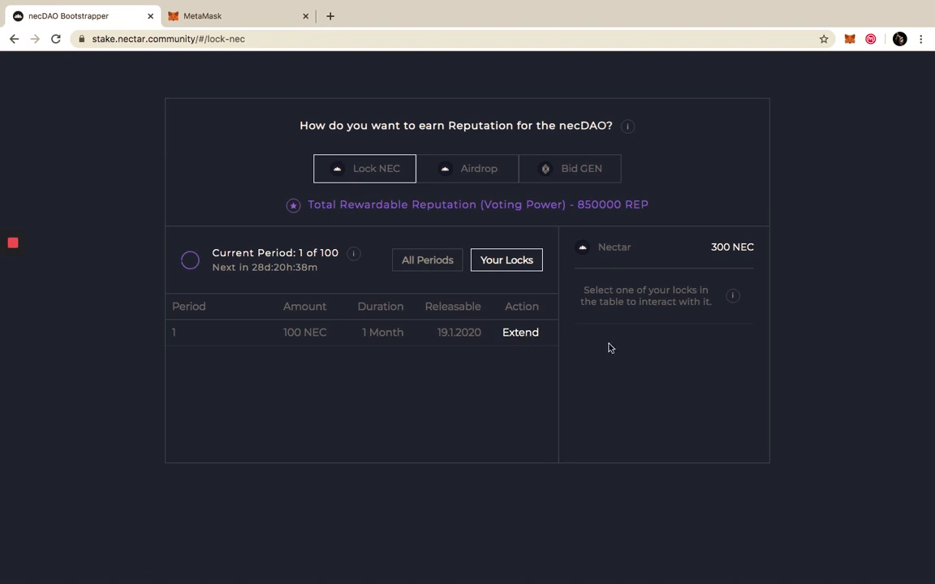